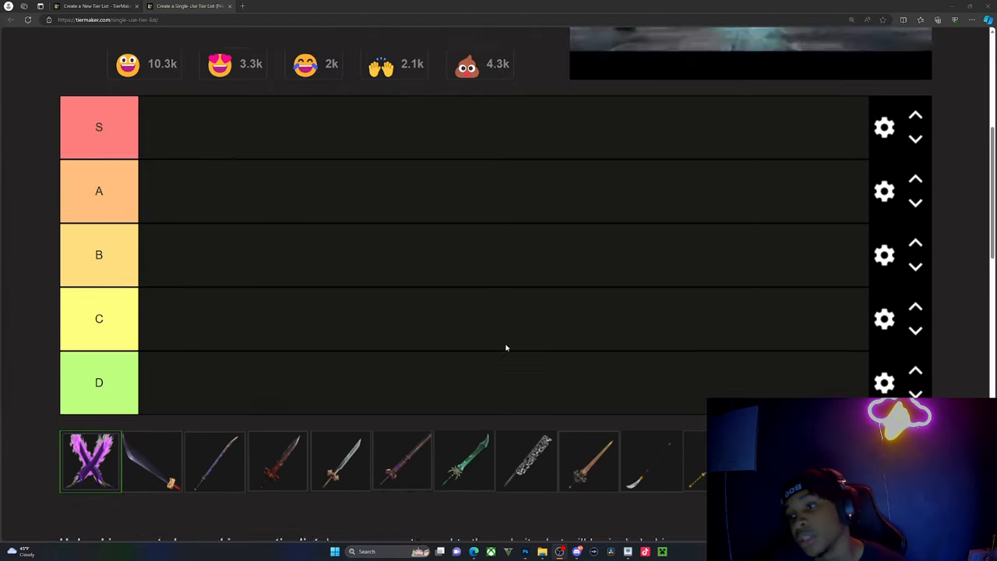
# - Place another sword from the image pool into the C row, making four there
pyautogui.scroll(-3)
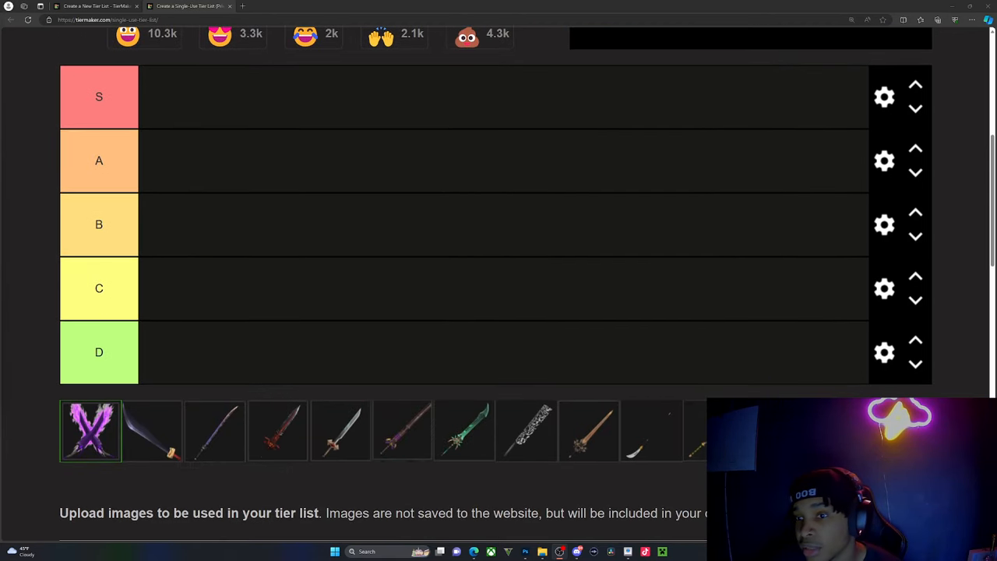
pyautogui.moveTo(243, 428)
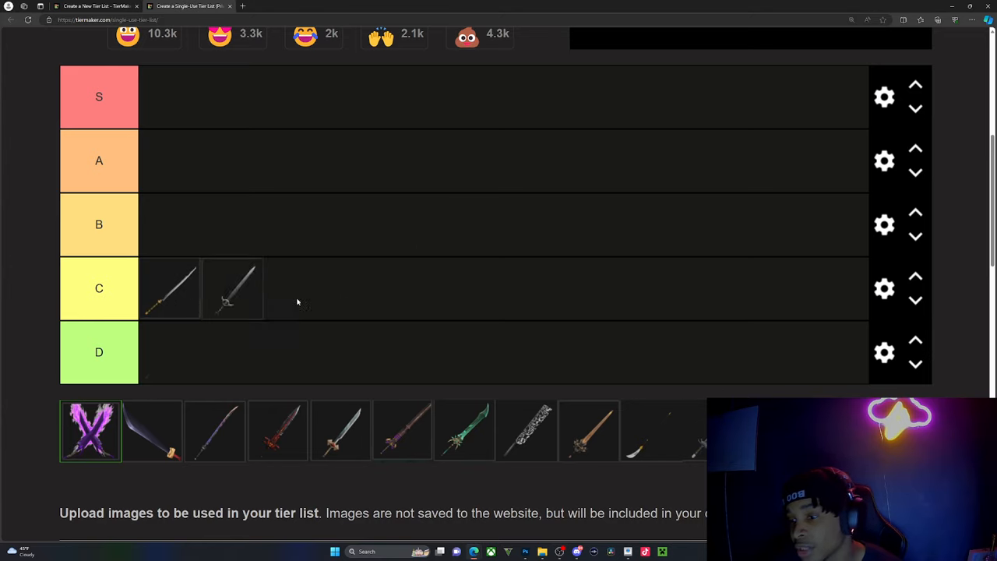
pyautogui.moveTo(651, 430); pyautogui.dragTo(295, 288)
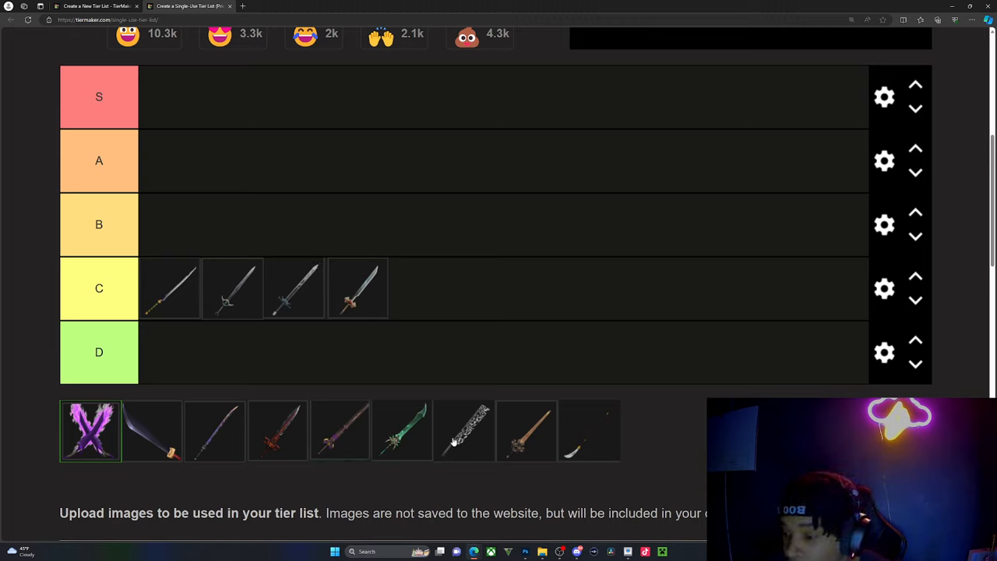
# - Place the serrated blade and the dark curved blade into the B row
pyautogui.moveTo(464, 429); pyautogui.dragTo(172, 225)
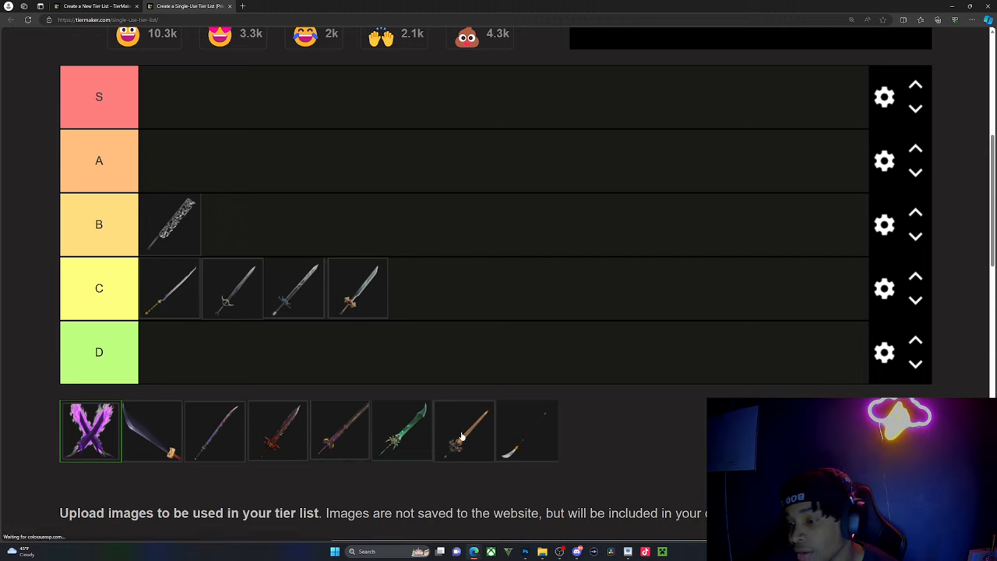
pyautogui.moveTo(461, 438)
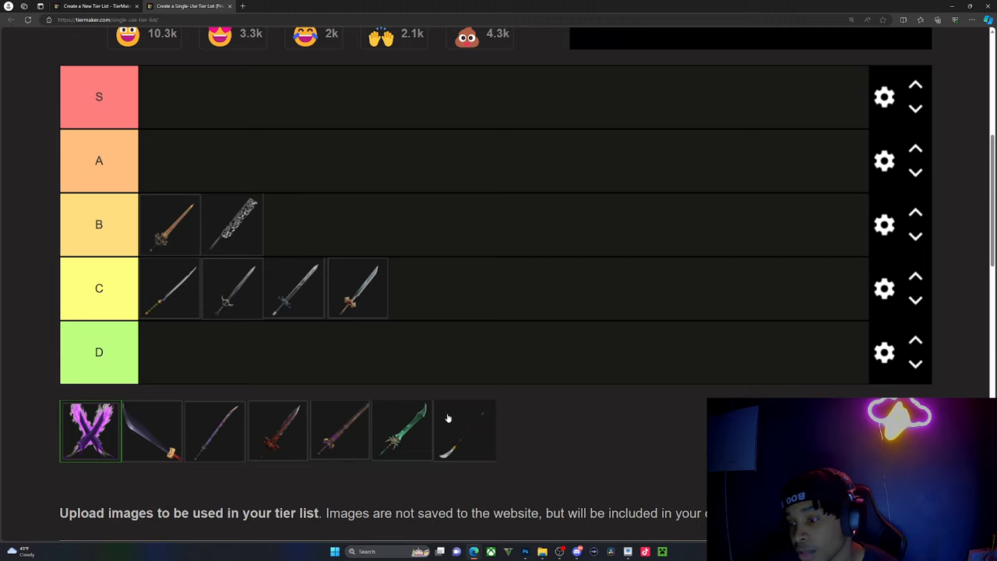
pyautogui.moveTo(464, 430); pyautogui.dragTo(294, 224)
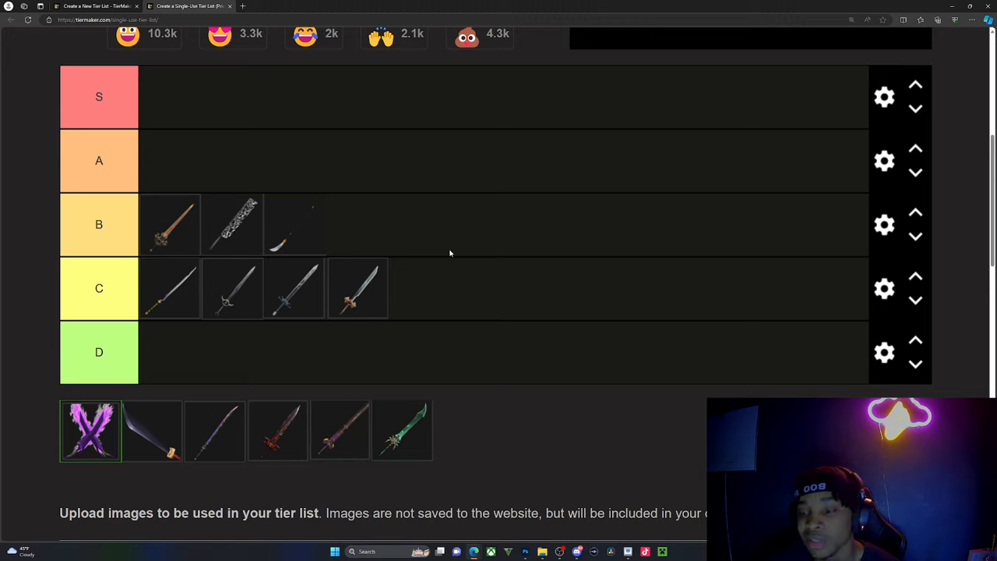
pyautogui.moveTo(492, 169)
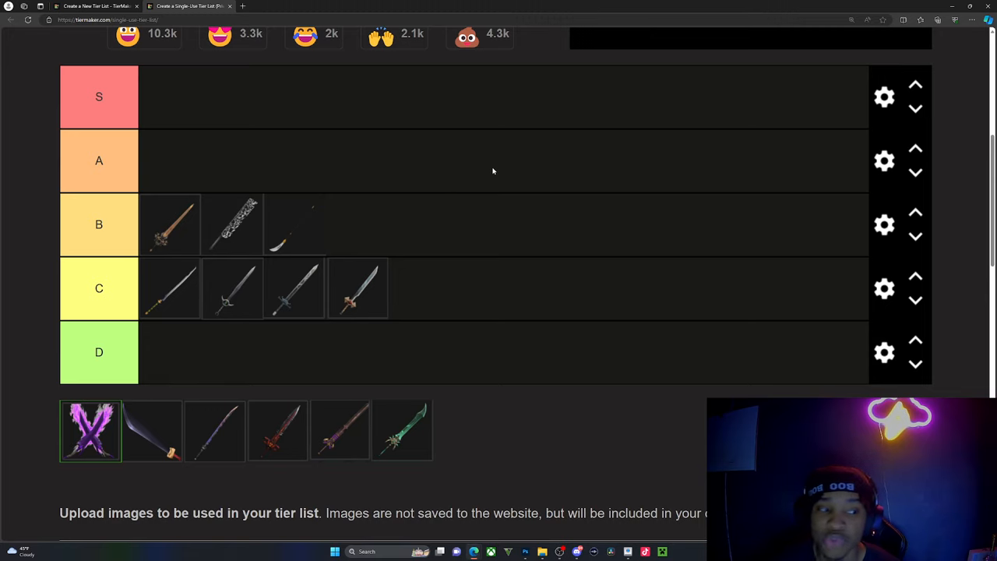
pyautogui.moveTo(461, 156)
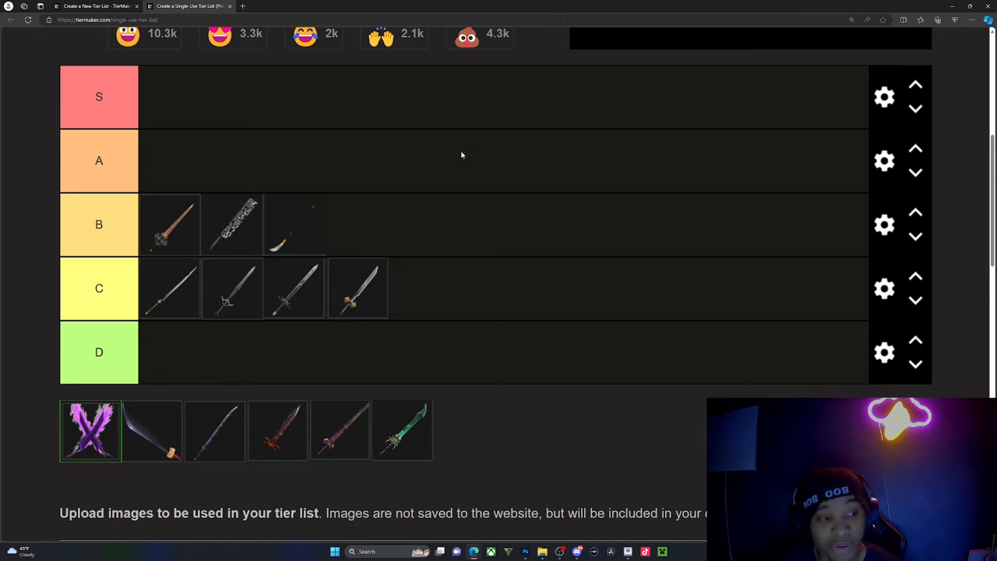
pyautogui.moveTo(513, 194)
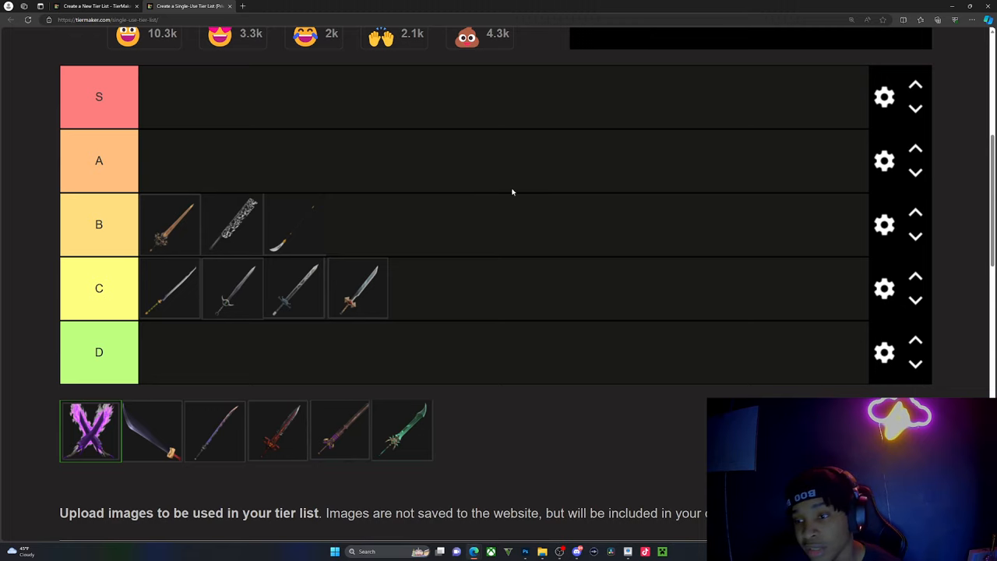
# - Move the bronze-handled sword up from B to A and put the green sword in B
pyautogui.moveTo(169, 224); pyautogui.dragTo(170, 161)
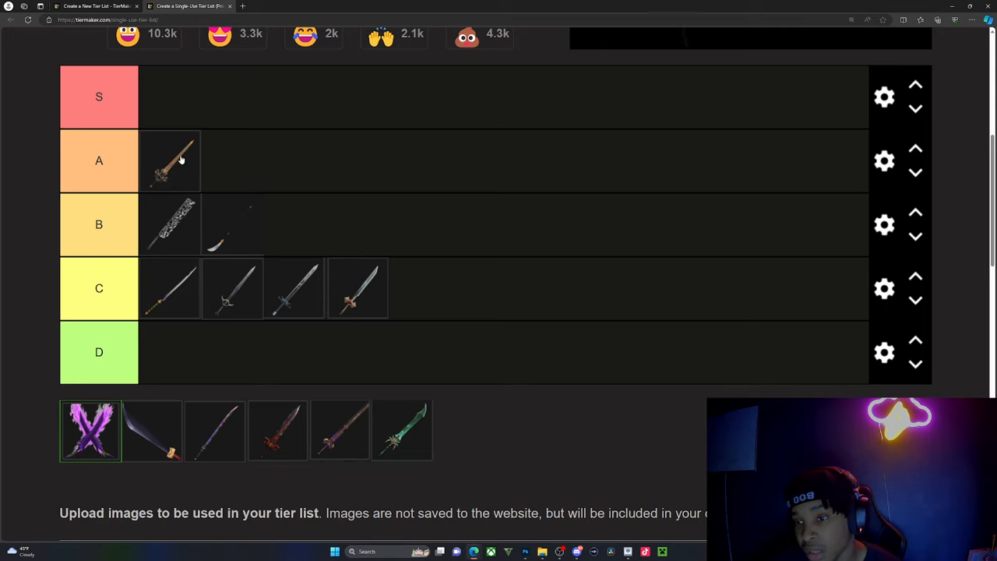
pyautogui.moveTo(405, 468)
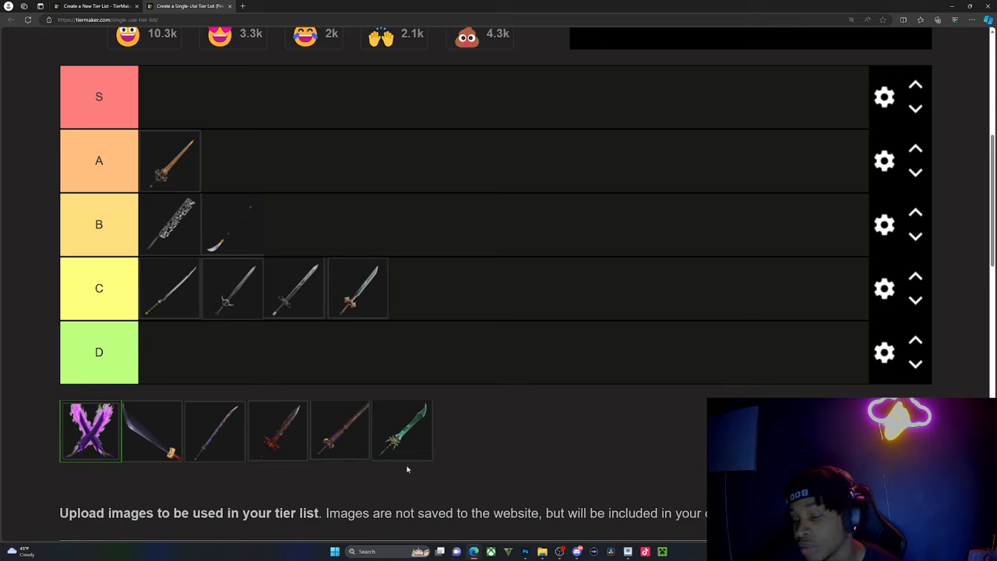
pyautogui.moveTo(345, 445)
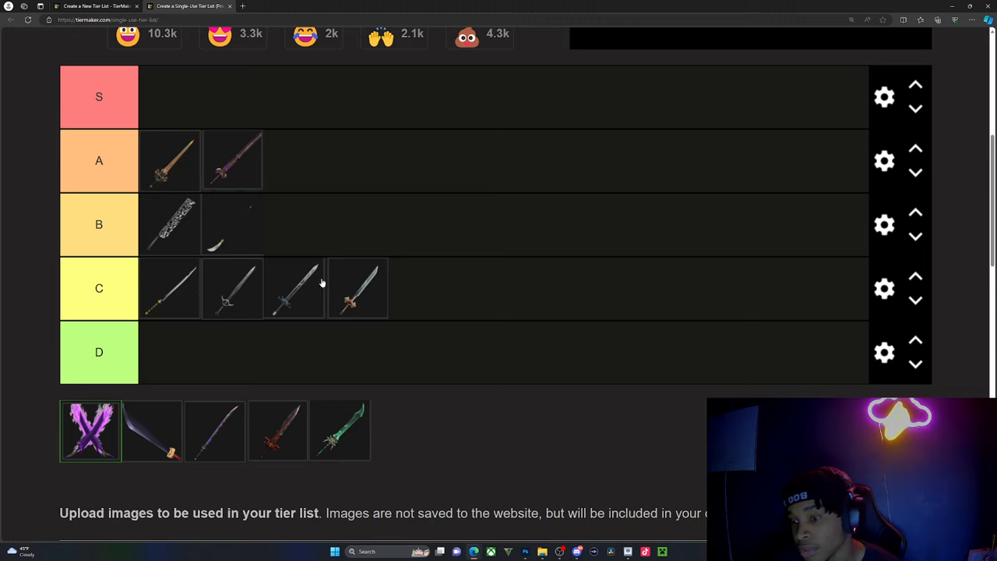
pyautogui.moveTo(321, 283)
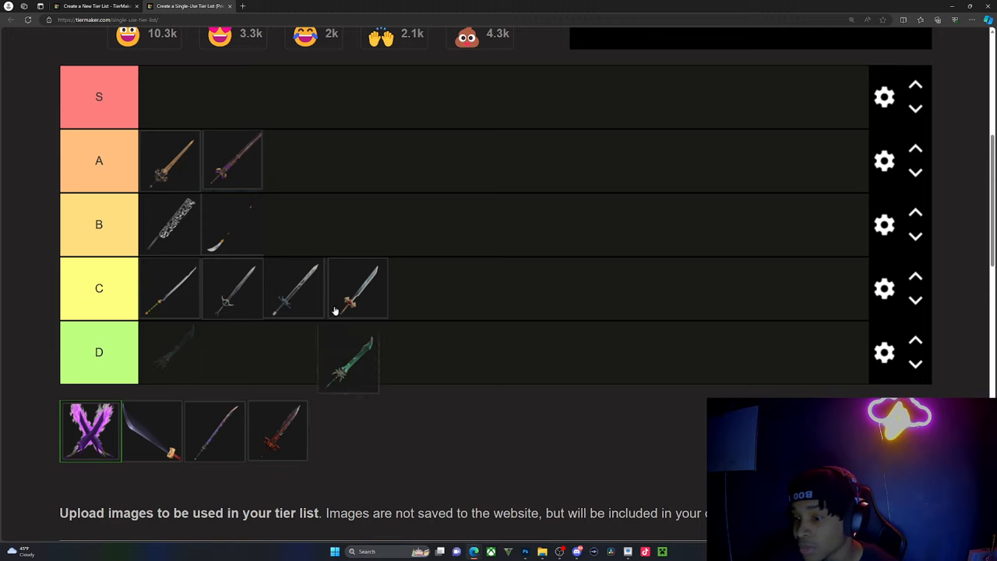
pyautogui.moveTo(349, 358); pyautogui.dragTo(171, 224)
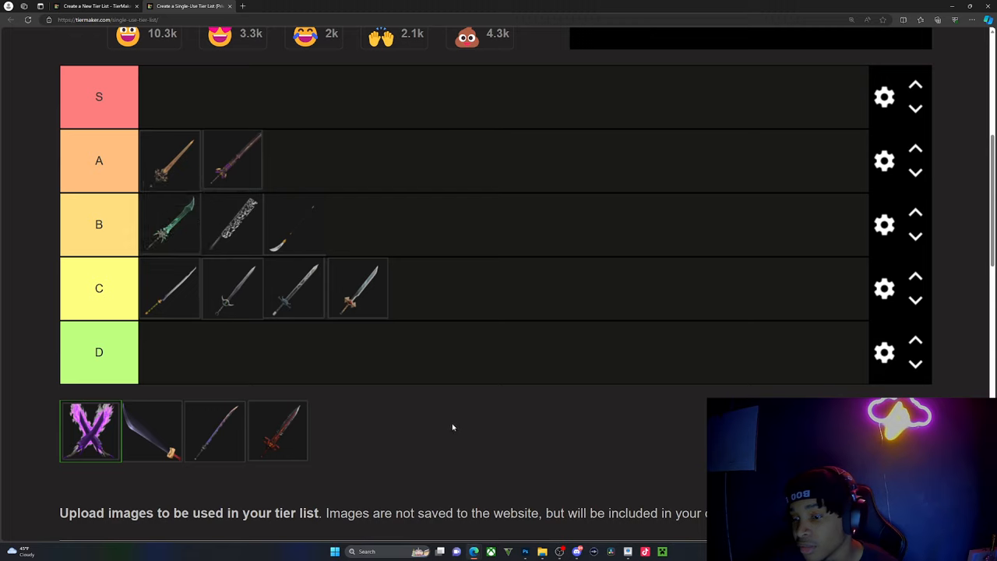
pyautogui.moveTo(491, 420)
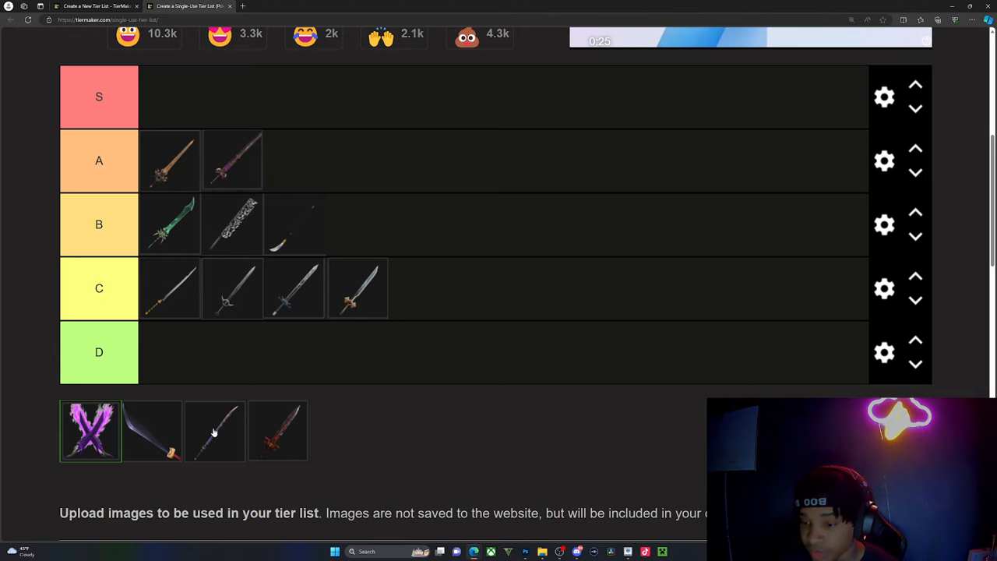
# - Place two more swords from the pool into the S row, leaving none unranked
pyautogui.moveTo(215, 430); pyautogui.dragTo(206, 96)
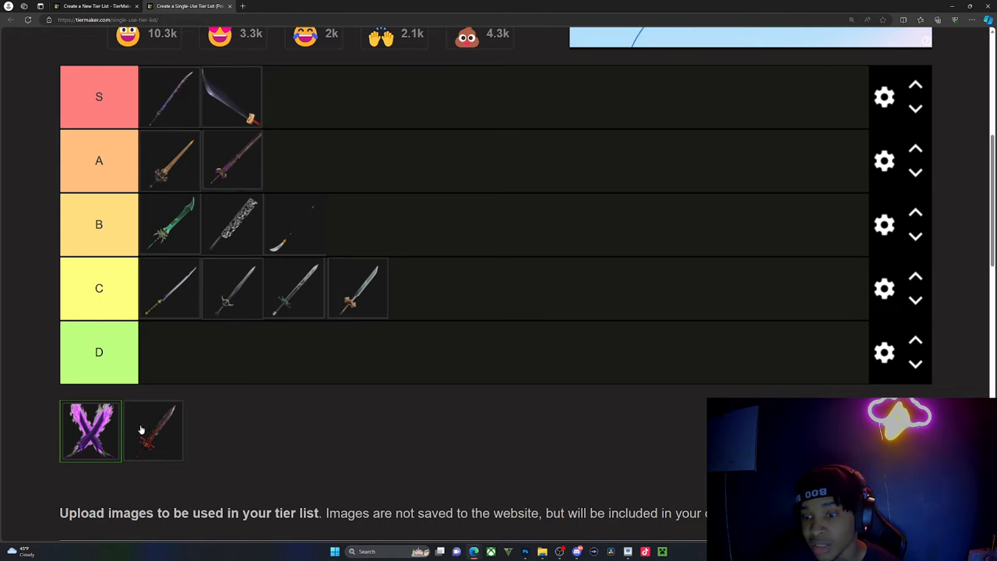
pyautogui.moveTo(153, 430); pyautogui.dragTo(169, 97)
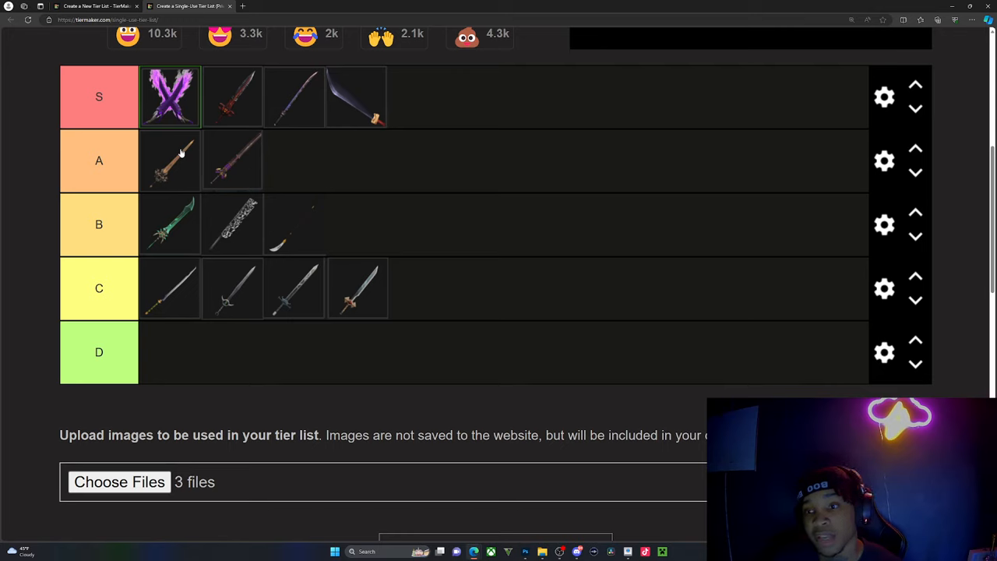
pyautogui.moveTo(288, 132)
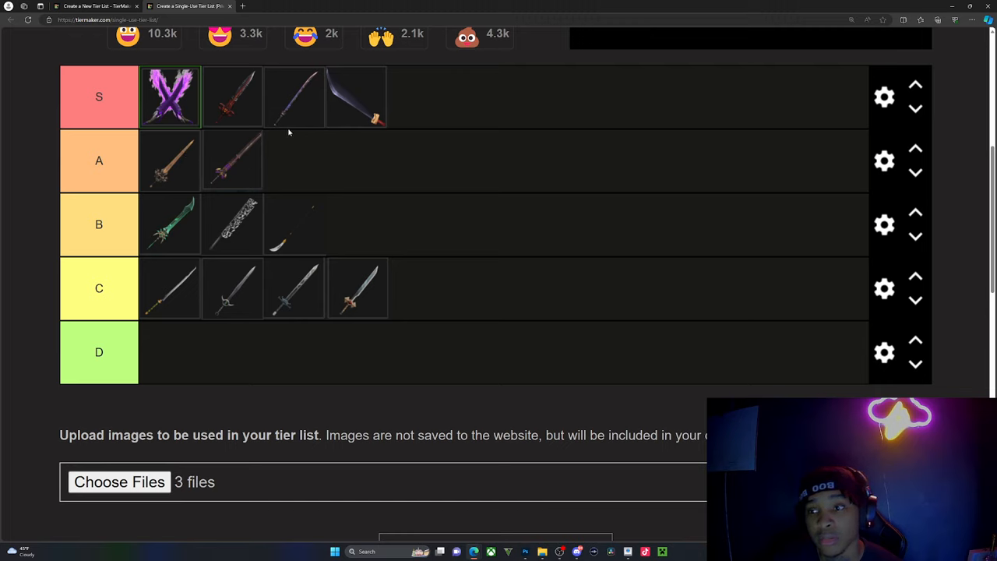
pyautogui.moveTo(231, 127)
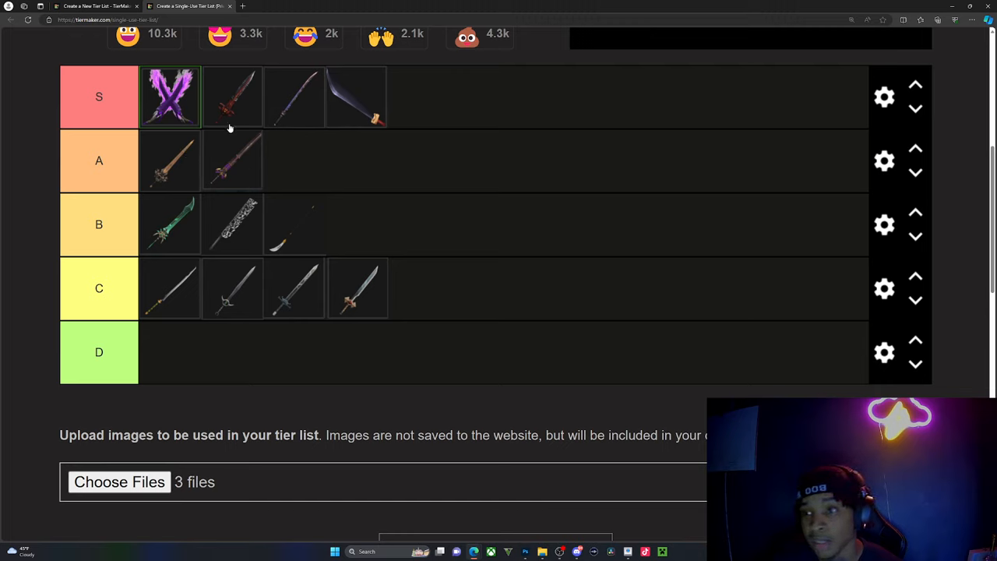
pyautogui.moveTo(231, 112)
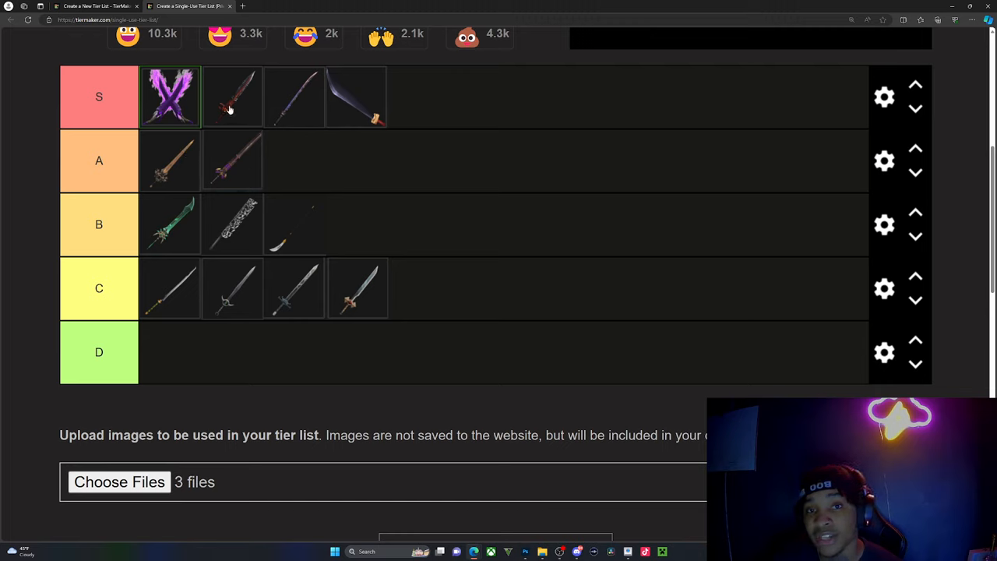
pyautogui.moveTo(277, 118)
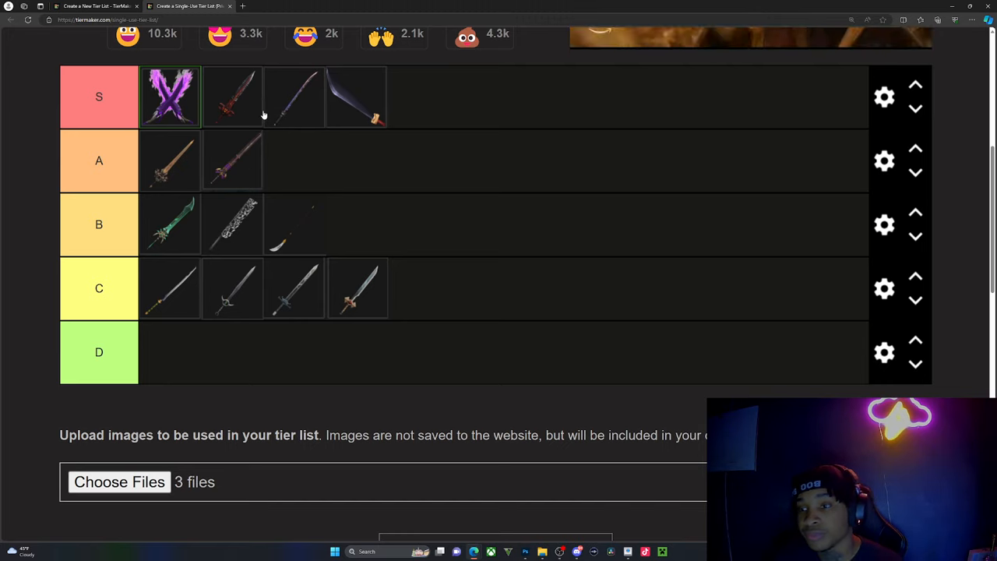
pyautogui.moveTo(215, 76)
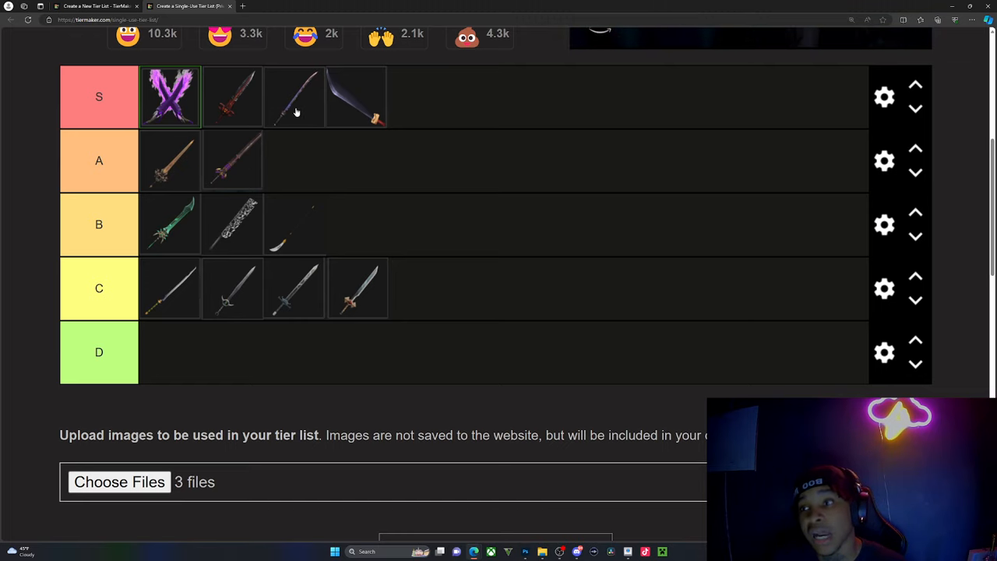
pyautogui.moveTo(355, 118)
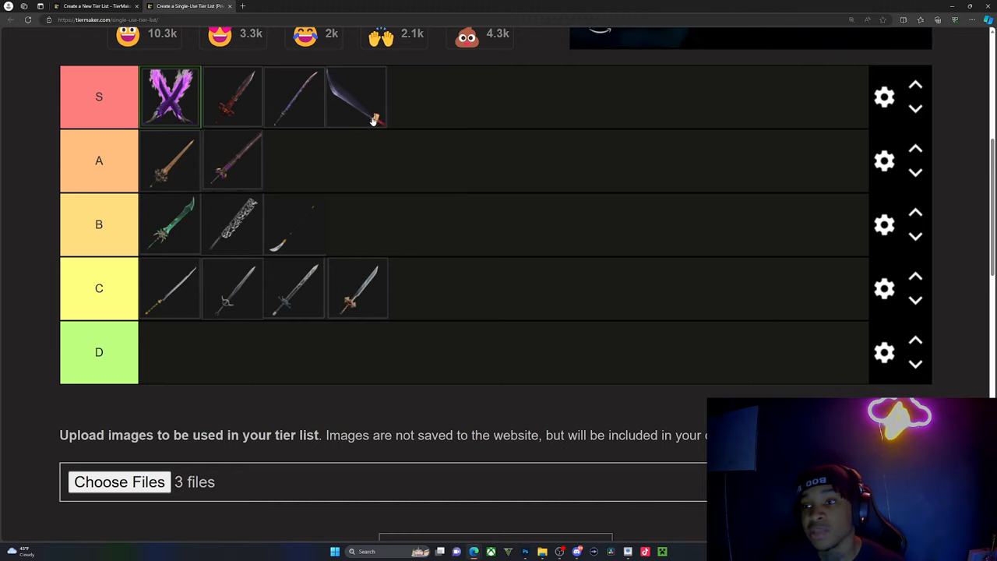
pyautogui.moveTo(610, 115)
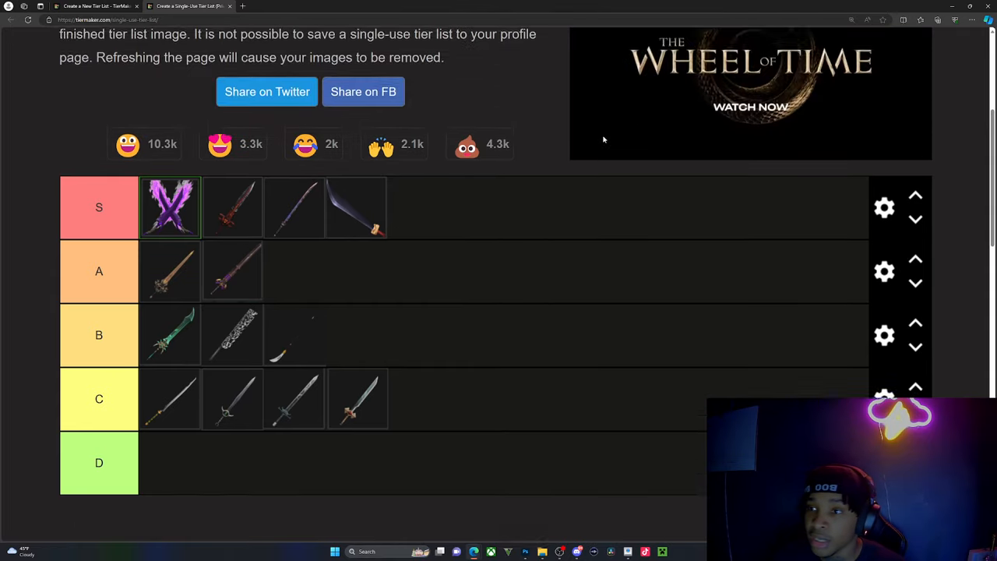
# - Move the curved cleaver down from the S row into the A row
pyautogui.scroll(-3)
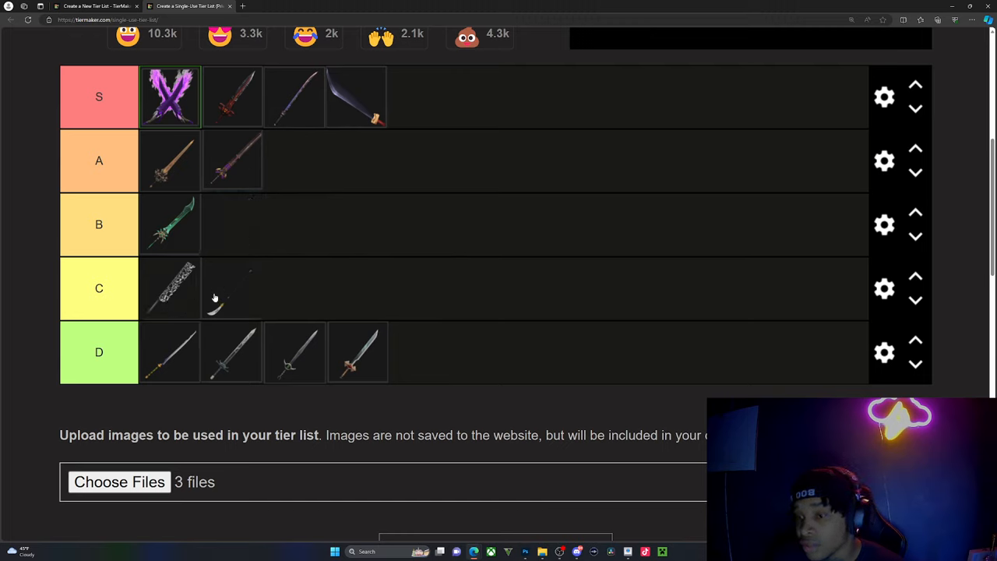
pyautogui.moveTo(315, 186)
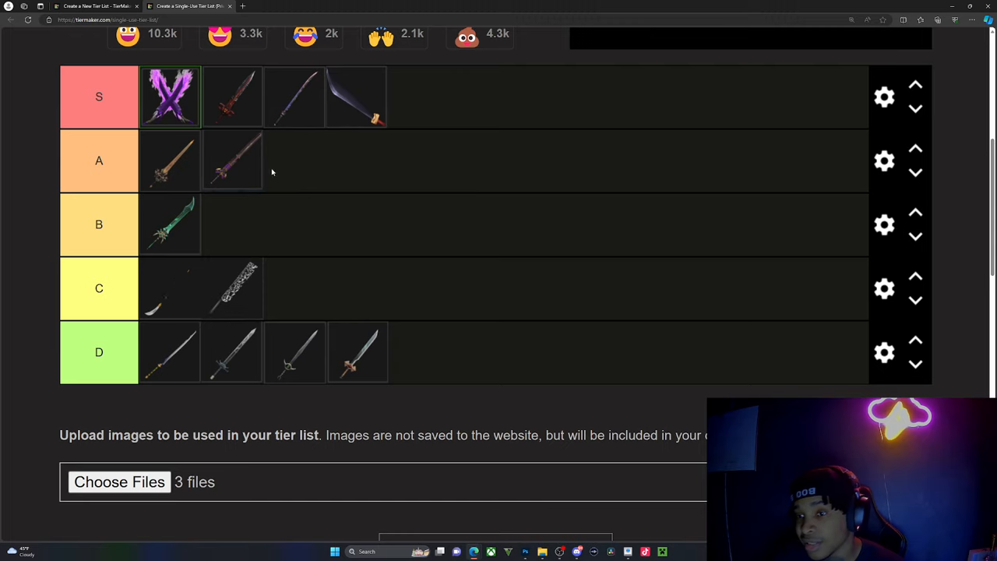
pyautogui.moveTo(366, 116)
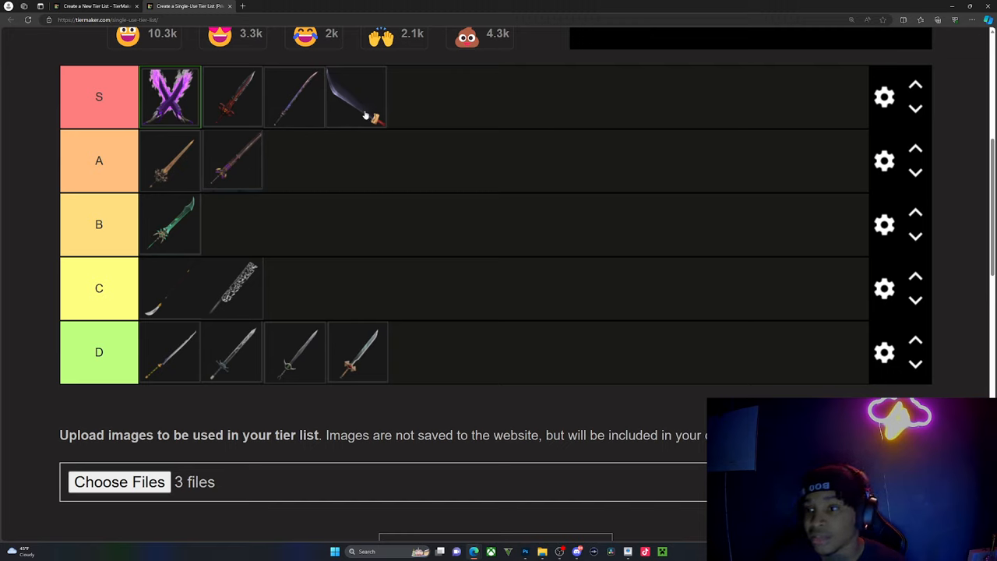
pyautogui.moveTo(355, 96); pyautogui.dragTo(371, 184)
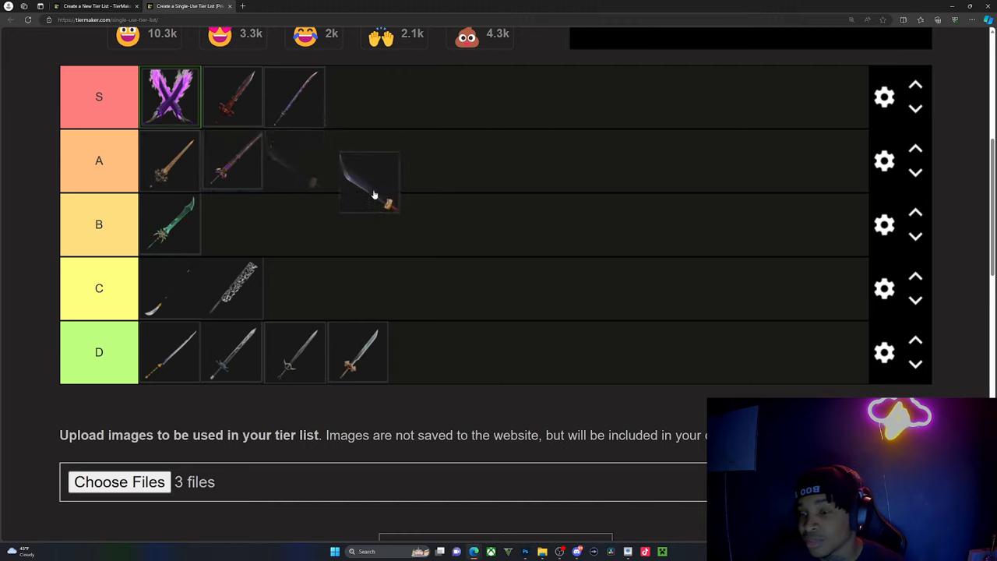
pyautogui.moveTo(370, 184); pyautogui.dragTo(294, 159)
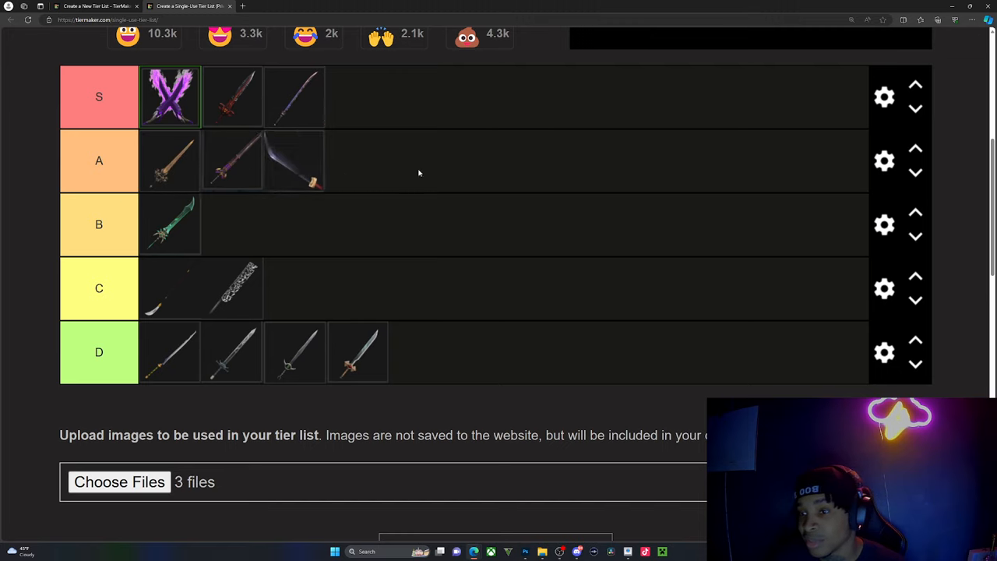